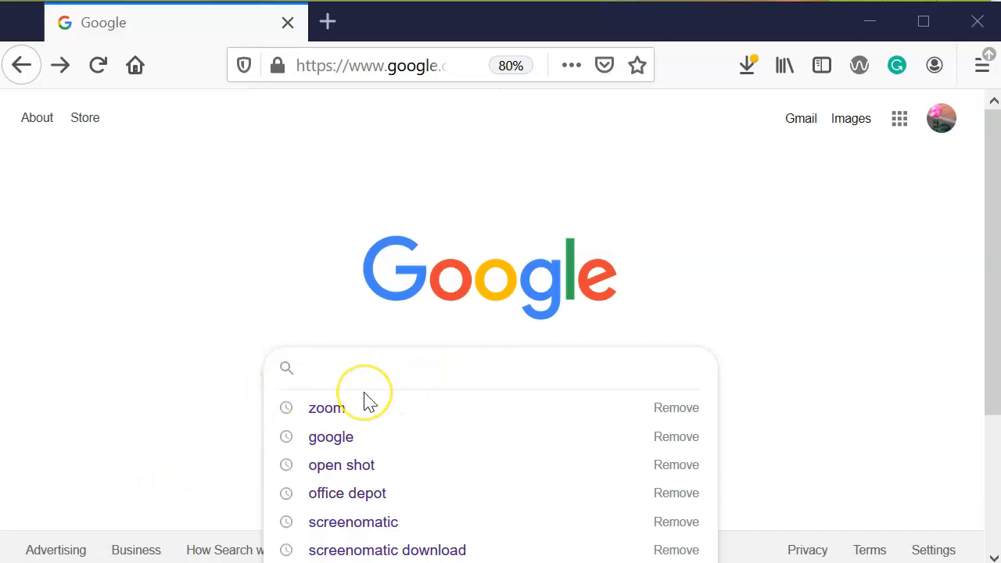
mouse_move(356, 403)
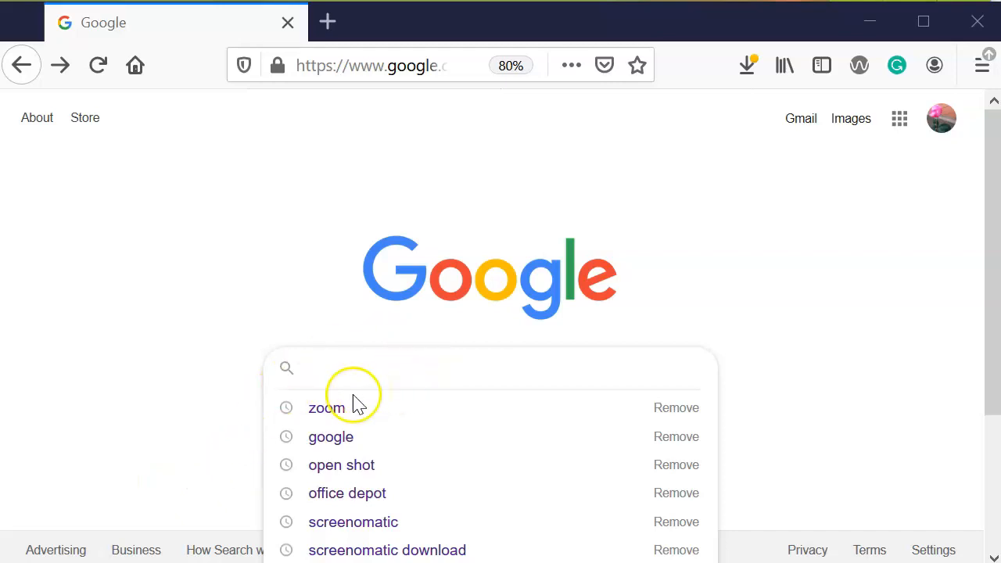
mouse_move(326, 407)
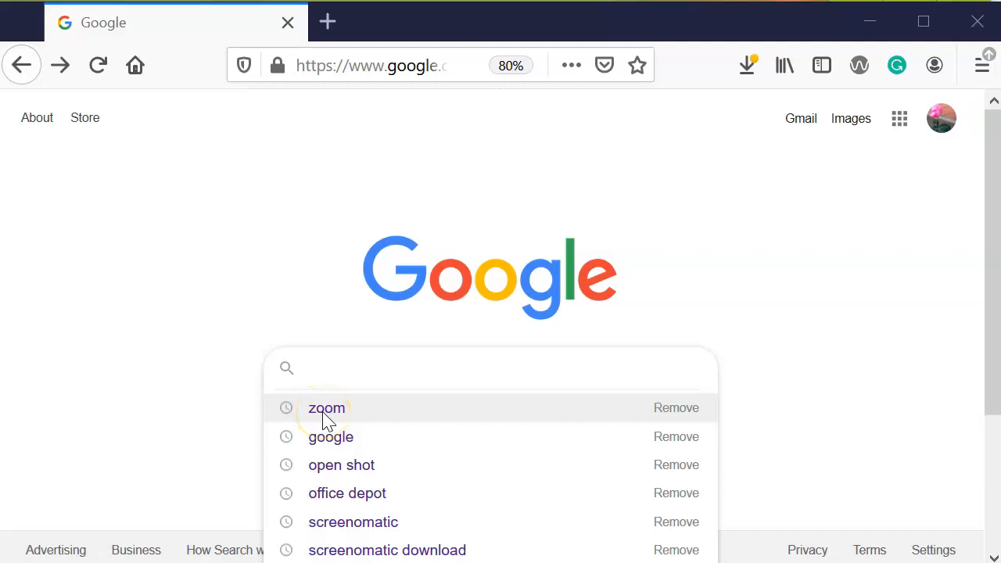
Step: Search Google for 'zoom' and open the official zoom.us video conferencing result
left_click(326, 408)
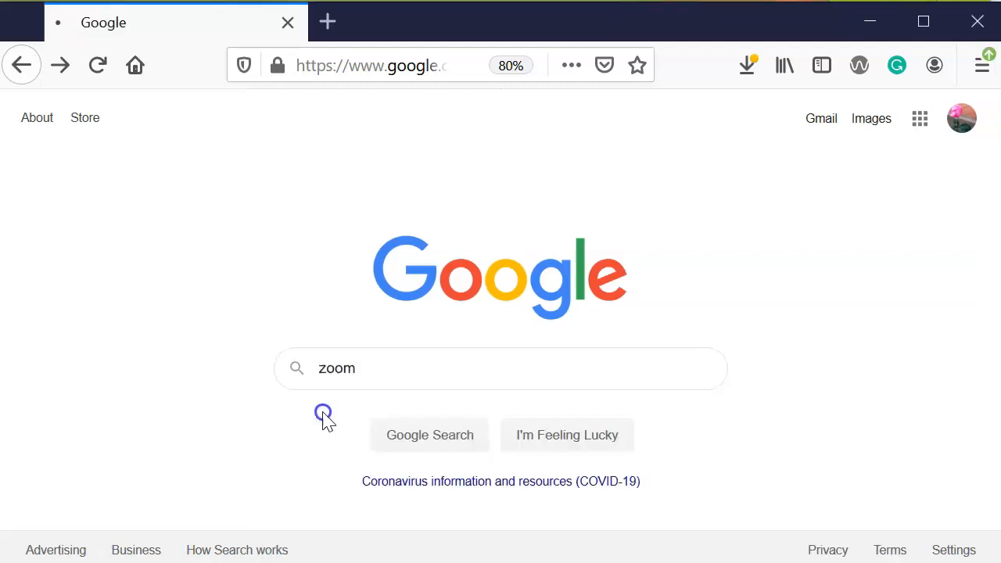
left_click(430, 435)
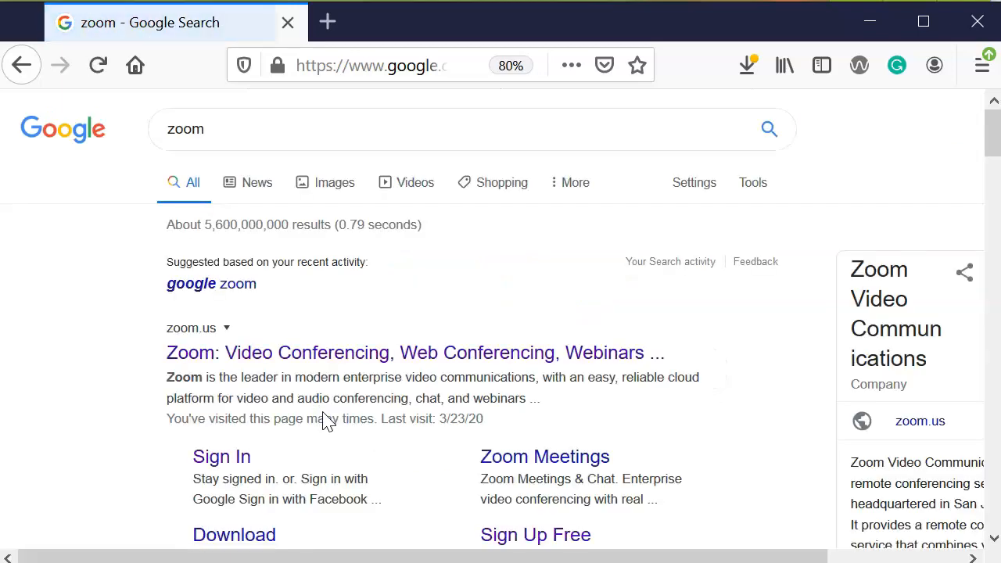
left_click(354, 352)
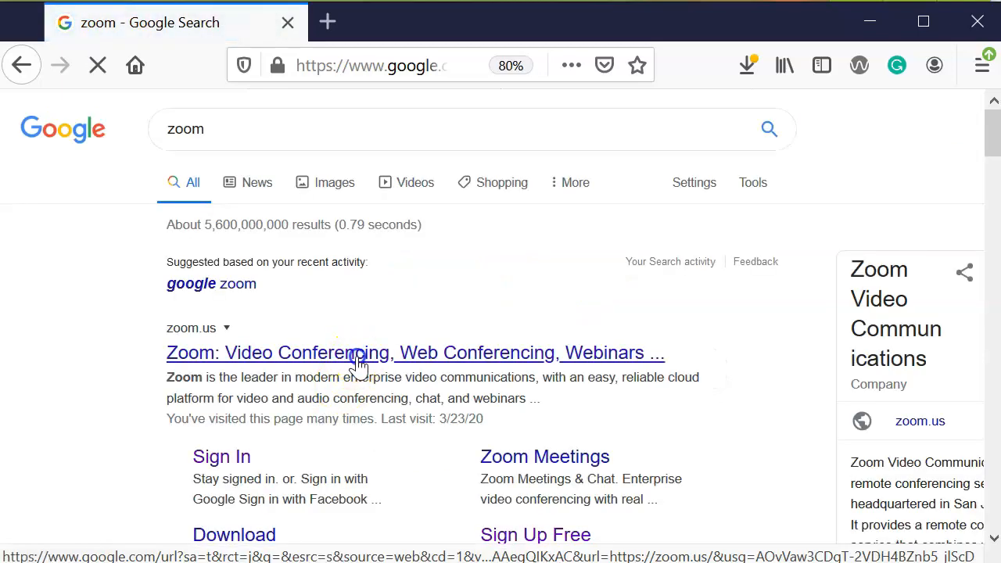
left_click(360, 353)
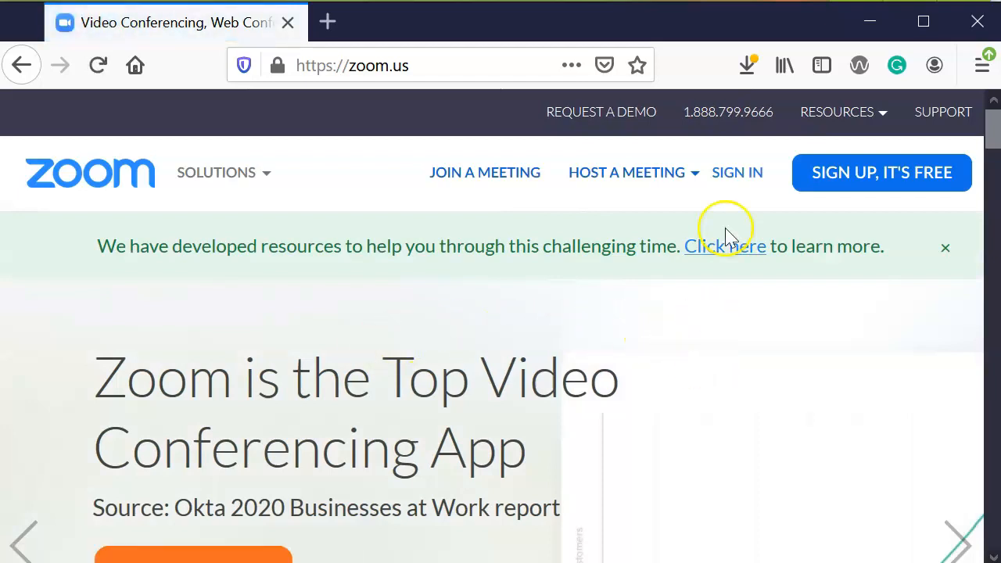
mouse_move(821, 180)
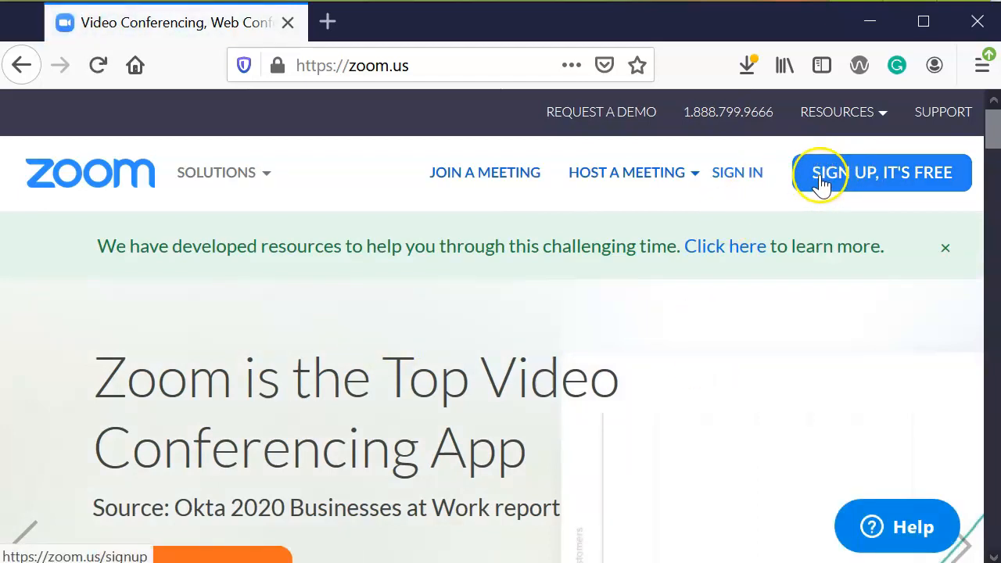
mouse_move(833, 187)
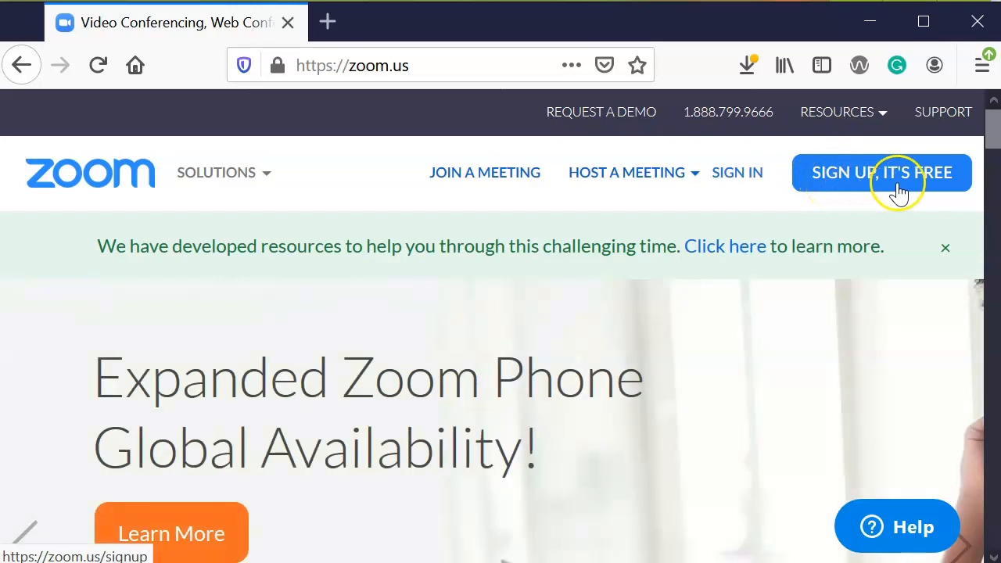
Step: Choose 'SIGN UP, IT'S FREE' from the Zoom top navigation bar
left_click(881, 172)
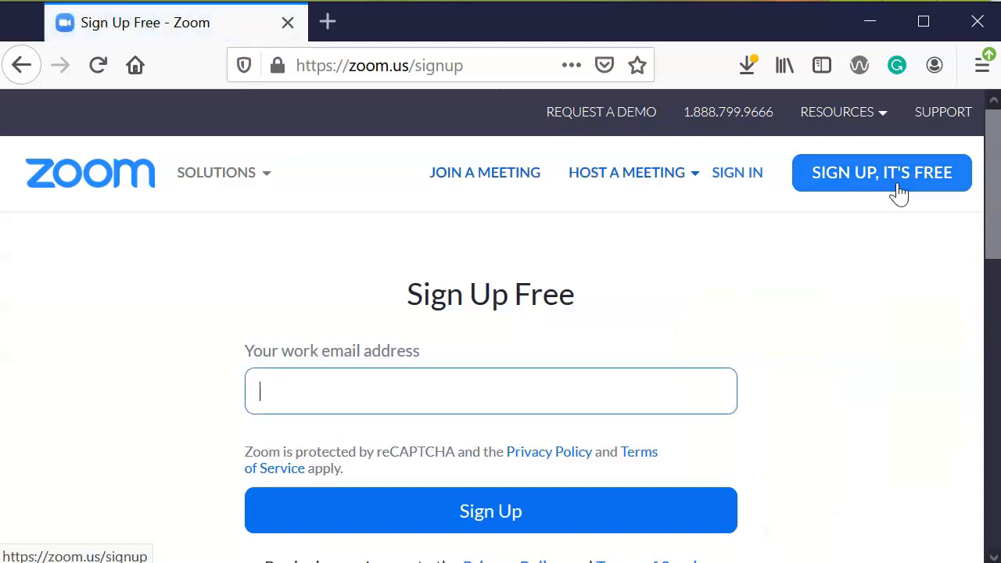
Step: Review the sign-up options and submit the work email address for a free account
scroll("down", 3)
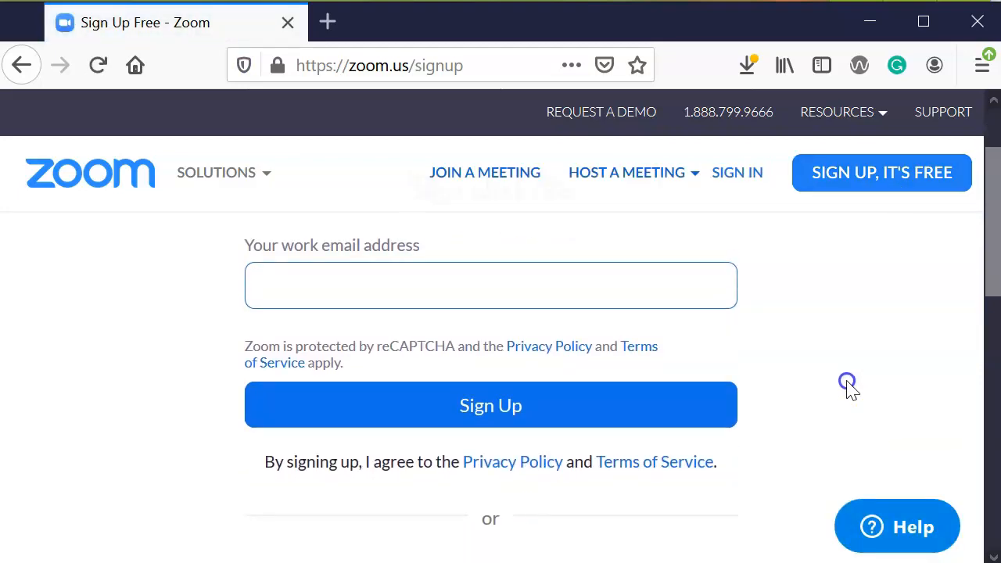
scroll("down", 3)
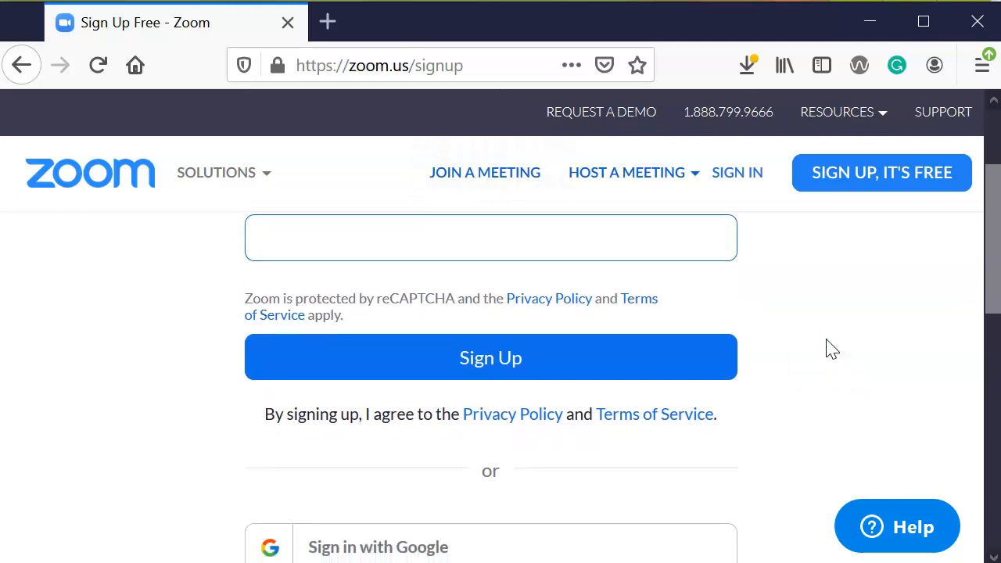
scroll("down", 3)
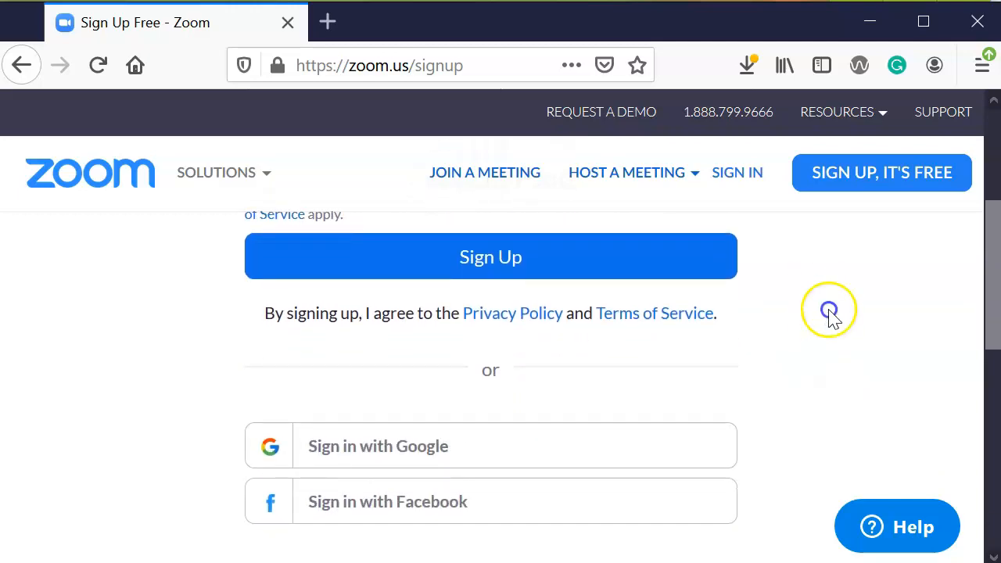
scroll("down", 3)
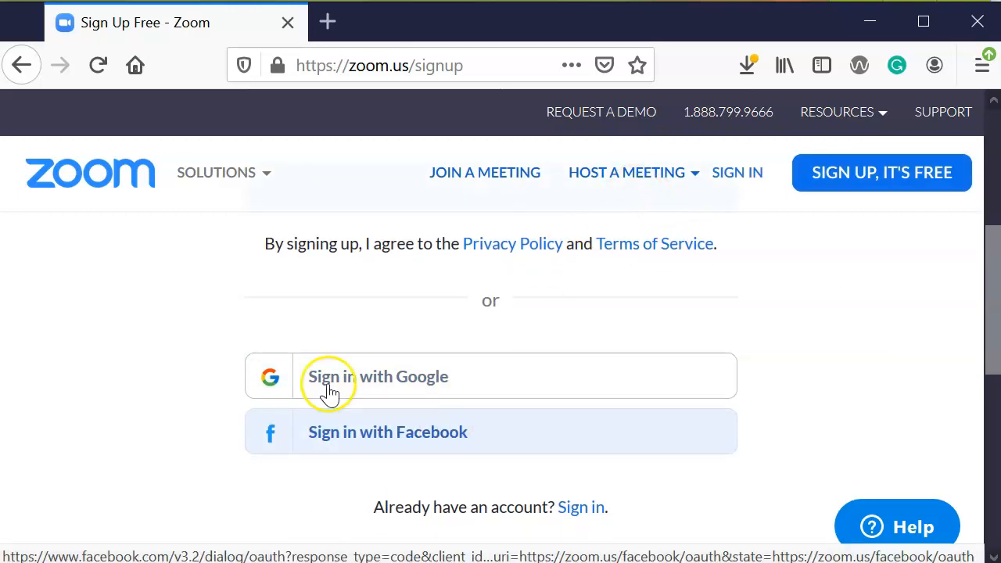
mouse_move(217, 351)
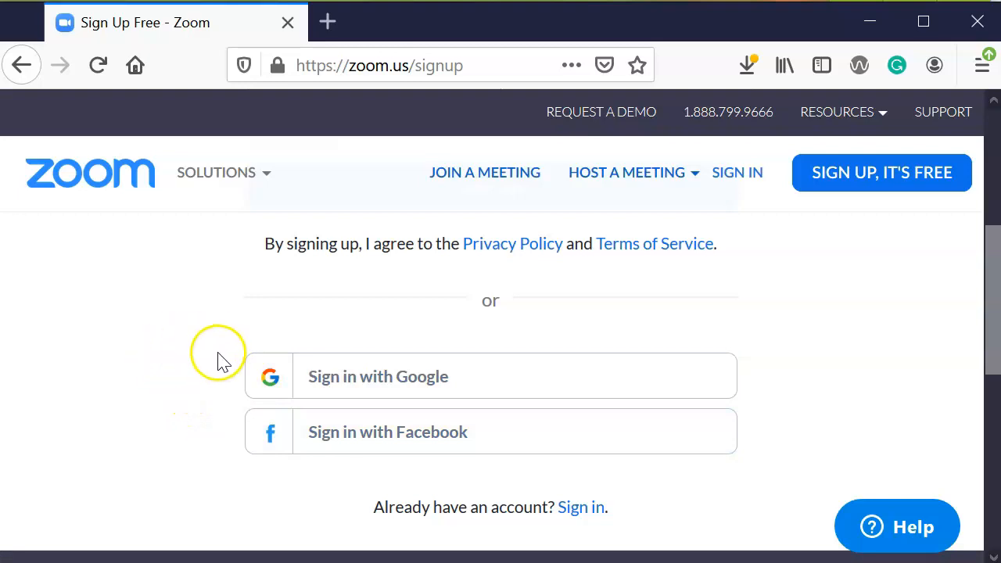
mouse_move(233, 389)
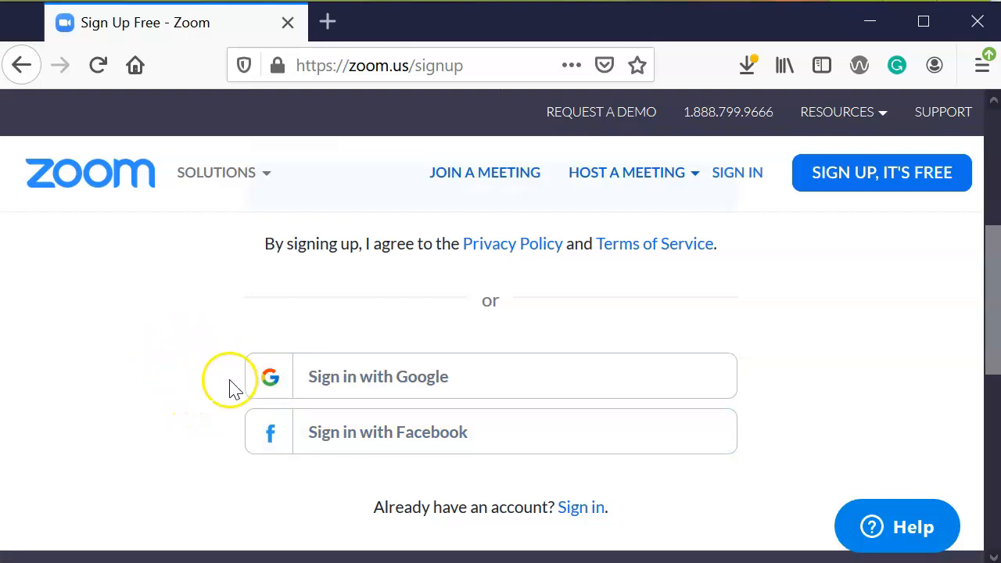
mouse_move(207, 380)
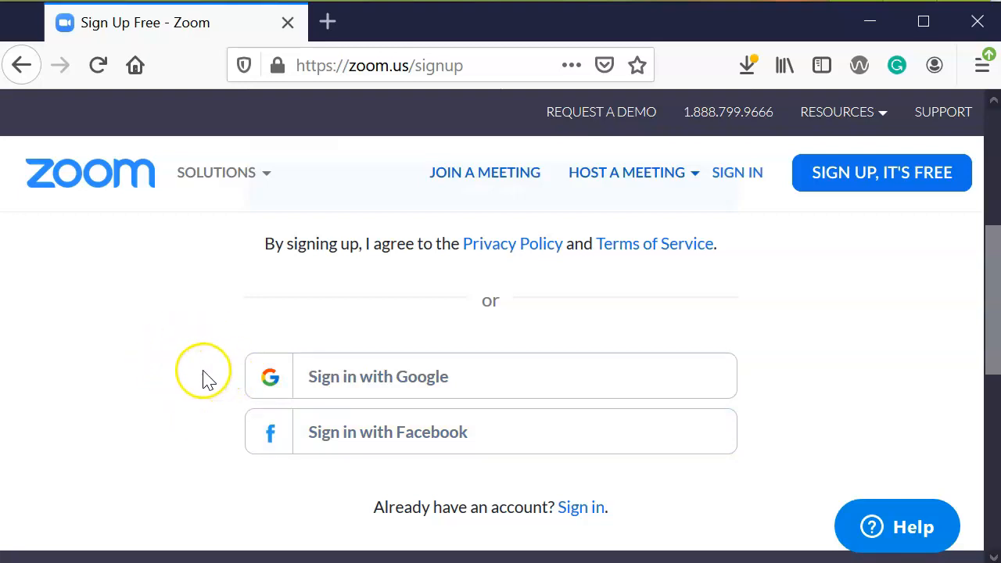
mouse_move(233, 383)
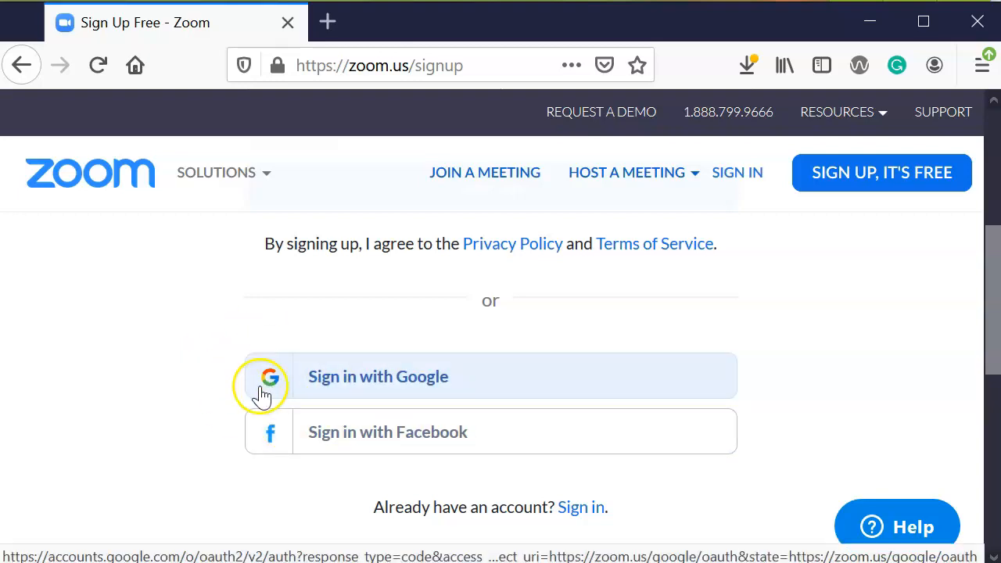
mouse_move(295, 491)
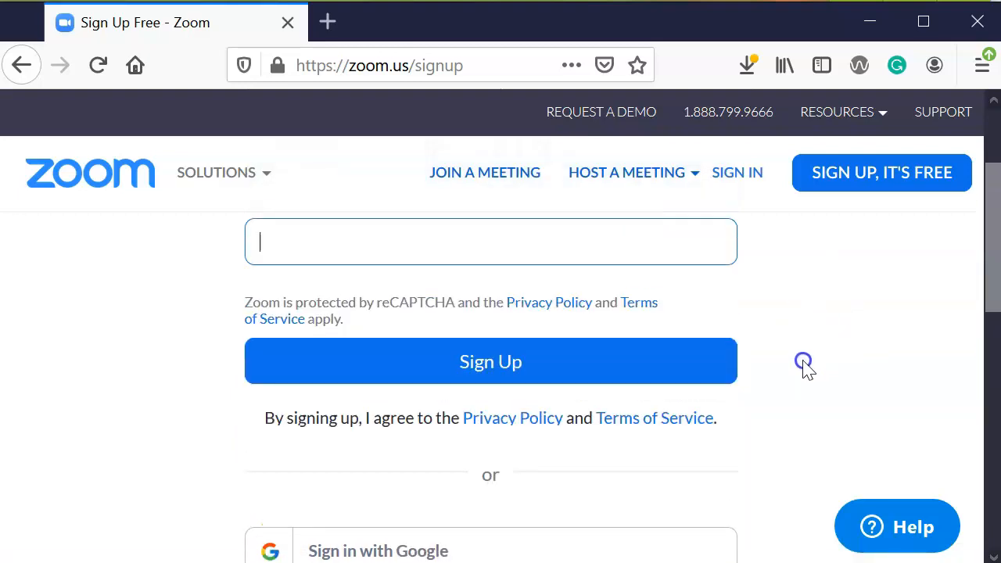
scroll("up", 3)
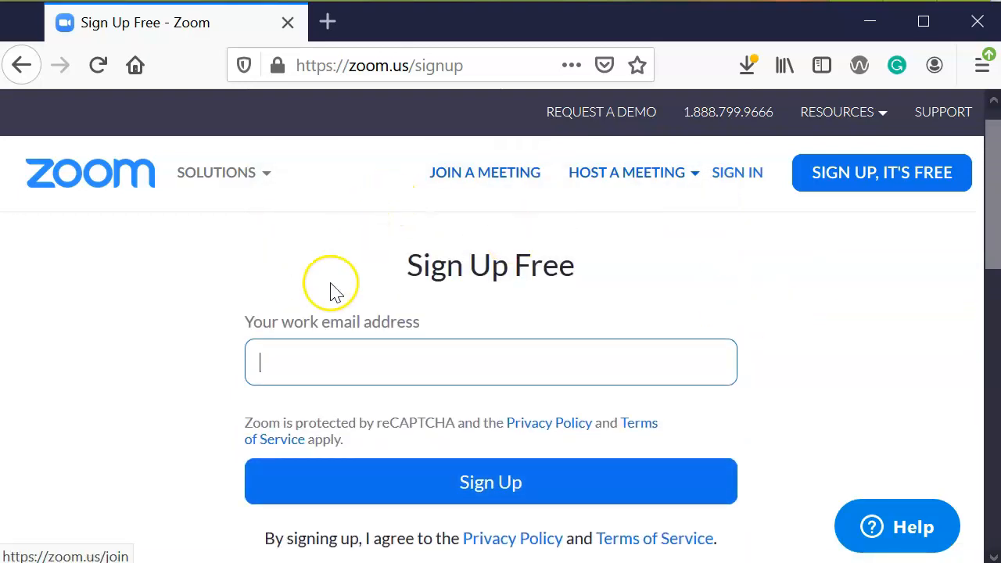
mouse_move(330, 382)
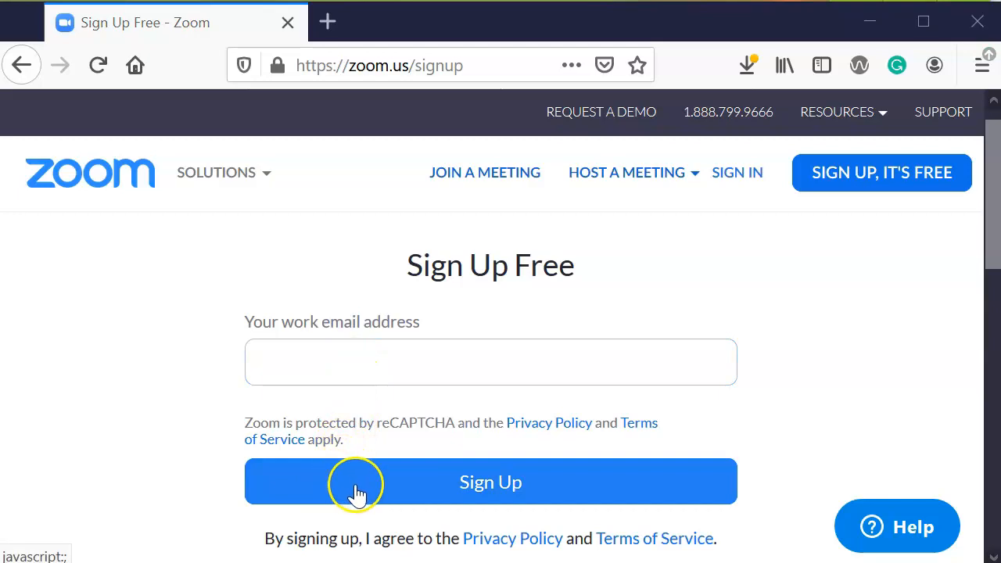
mouse_move(406, 500)
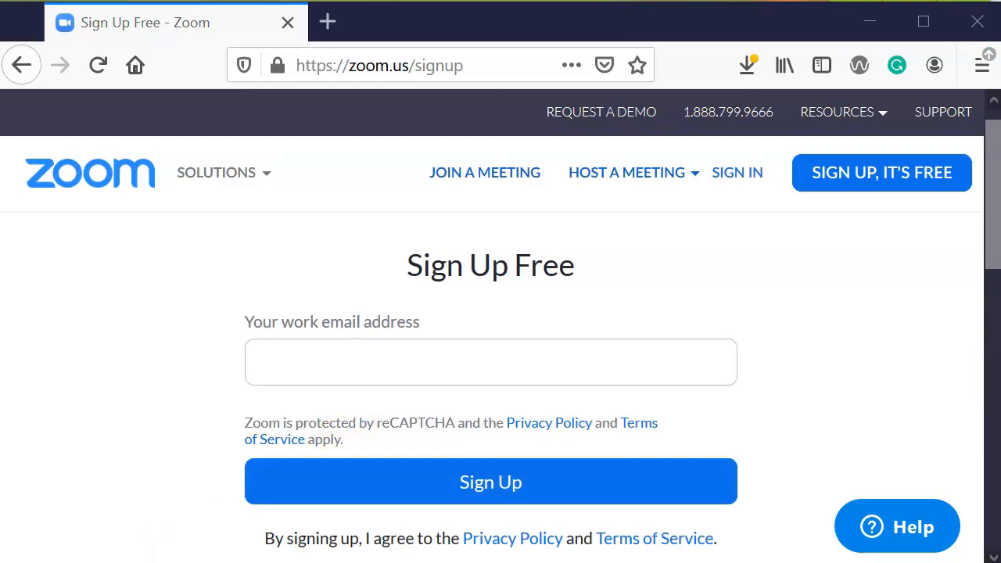
left_click(490, 481)
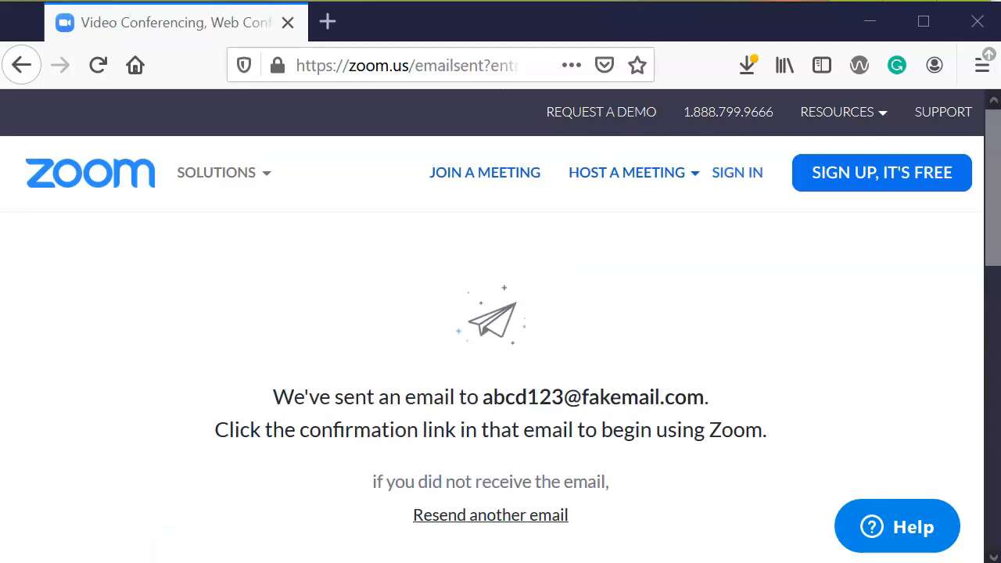
mouse_move(262, 434)
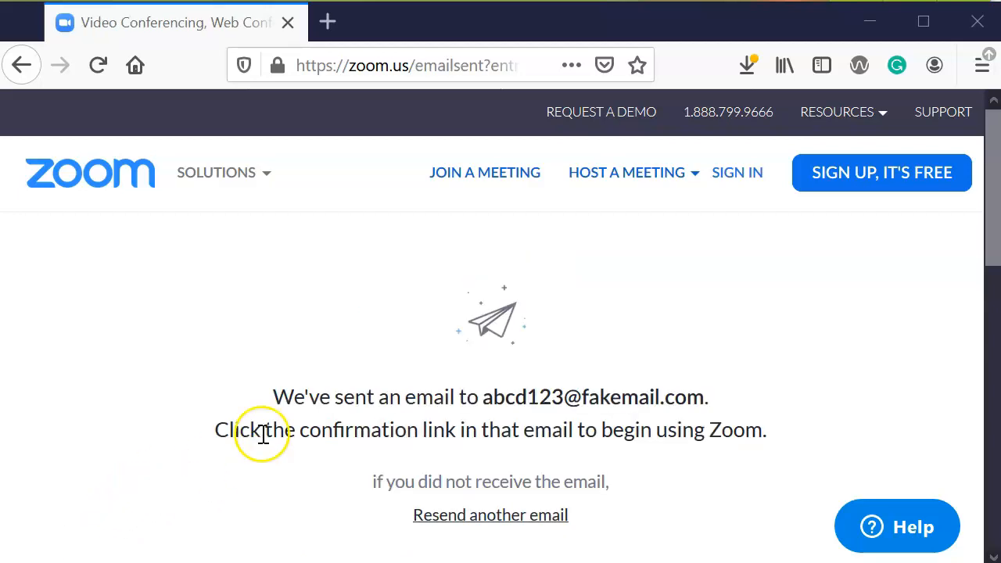
mouse_move(368, 413)
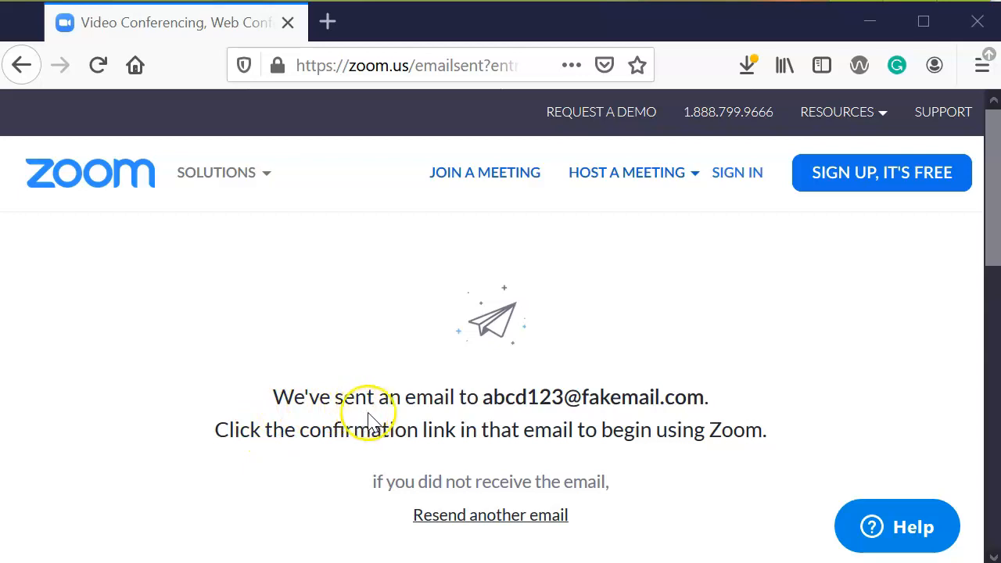
mouse_move(344, 457)
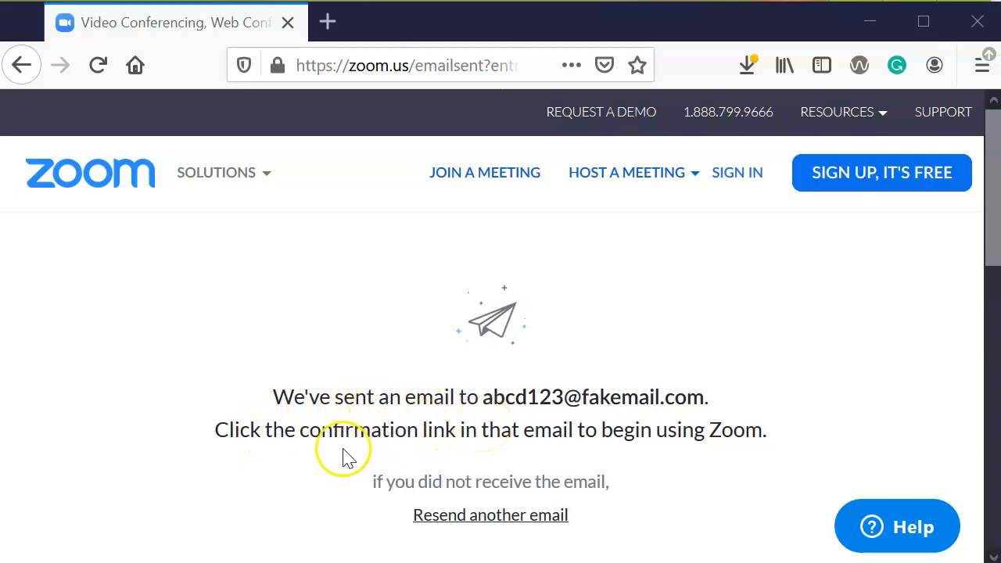
mouse_move(303, 438)
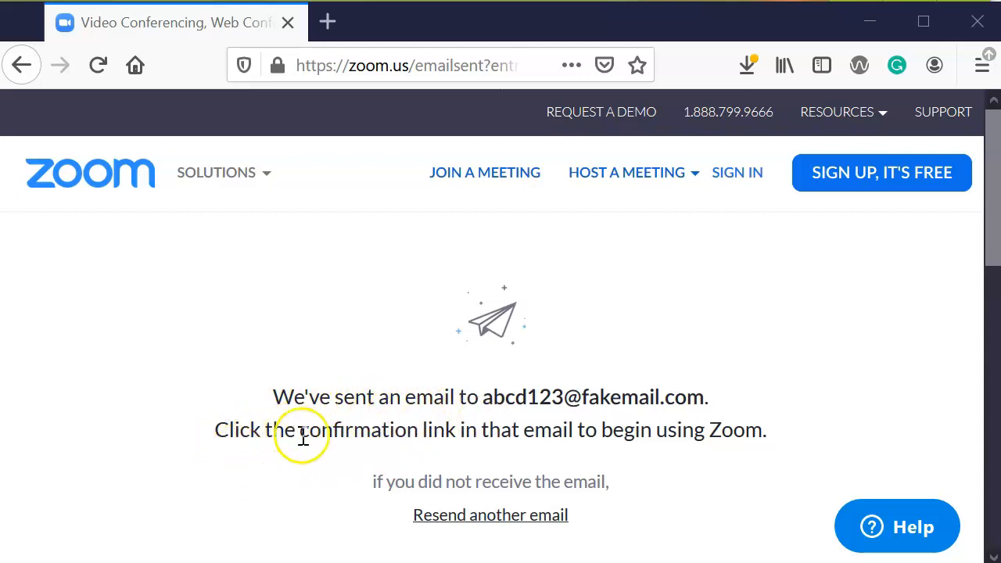
mouse_move(629, 458)
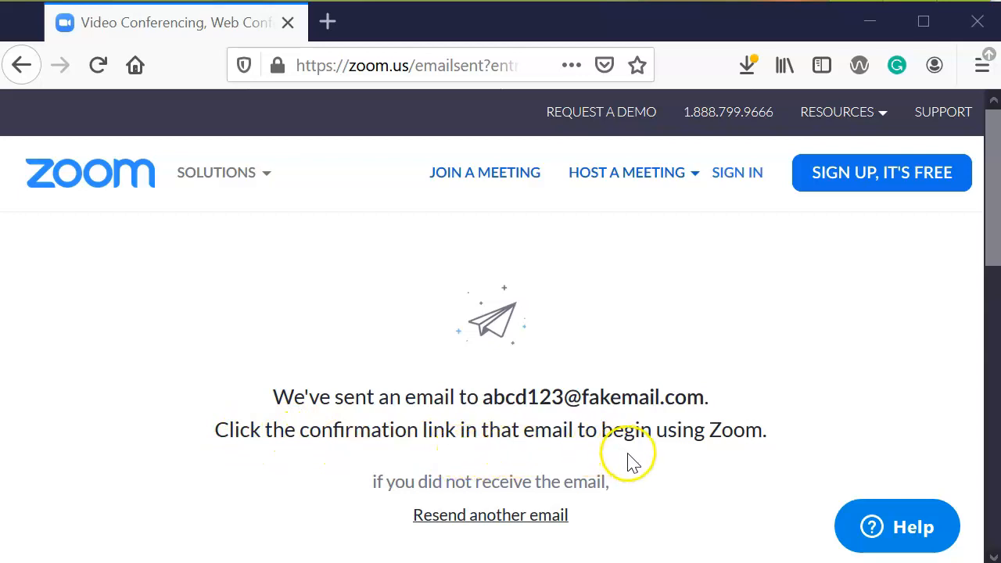
mouse_move(579, 465)
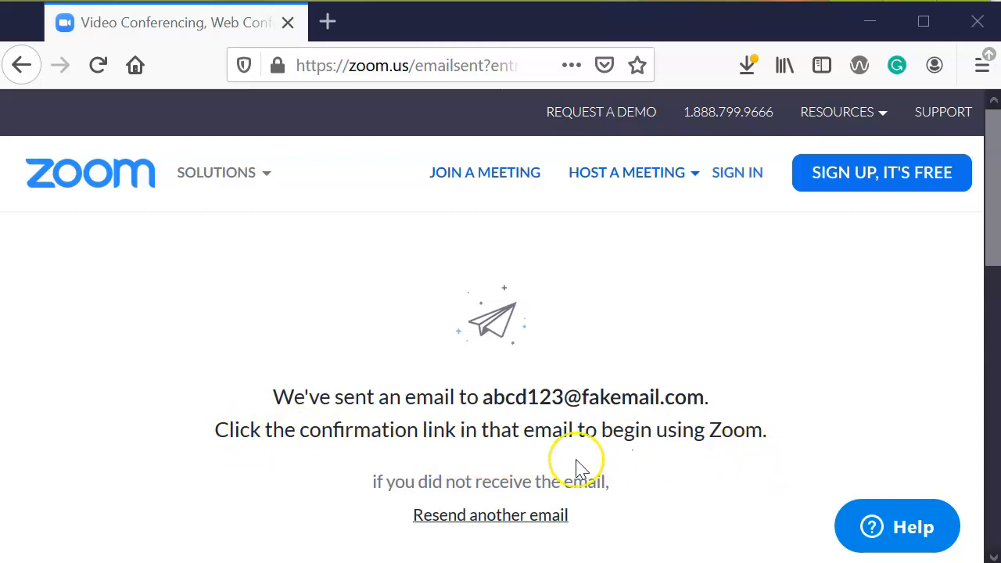
mouse_move(753, 434)
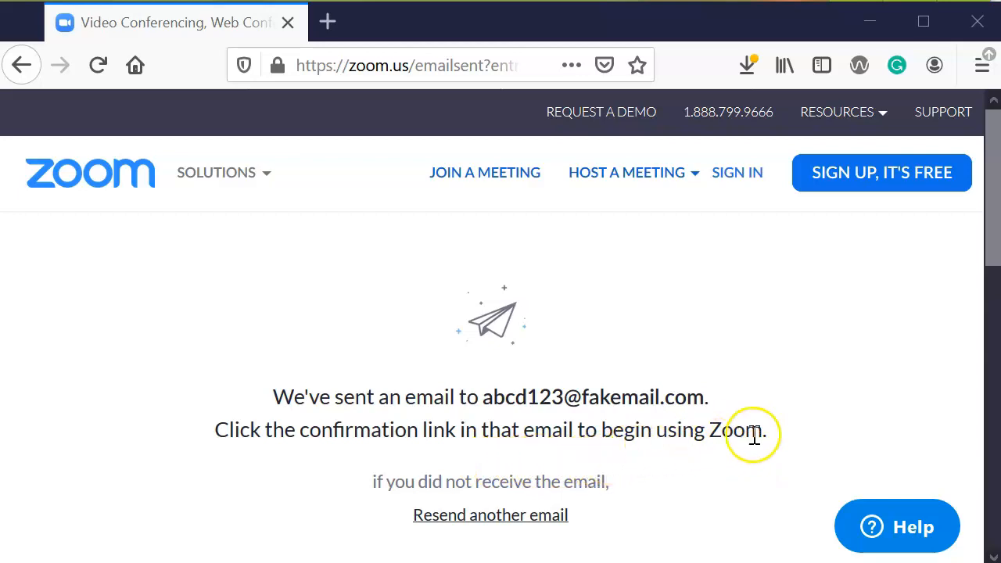
mouse_move(657, 450)
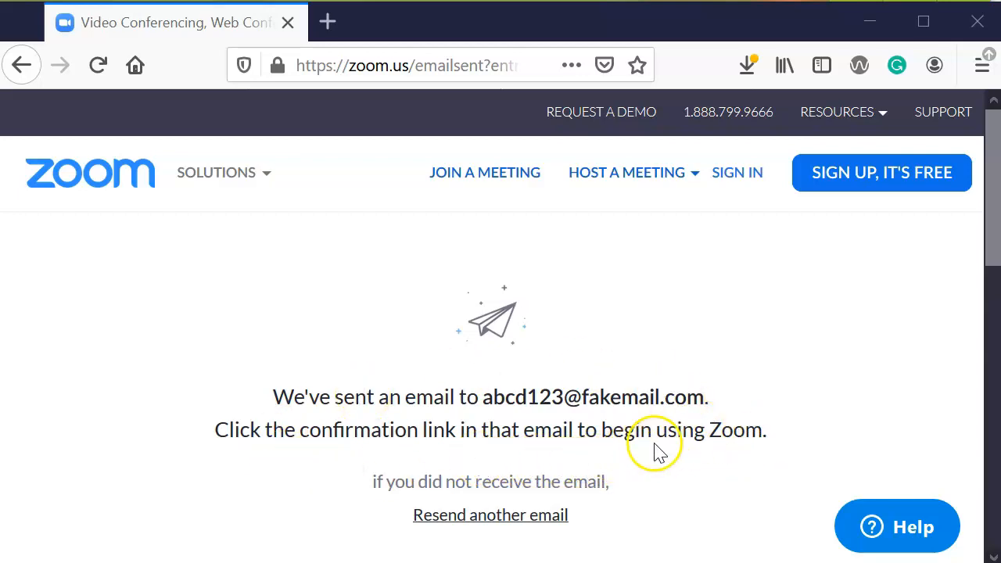
mouse_move(477, 465)
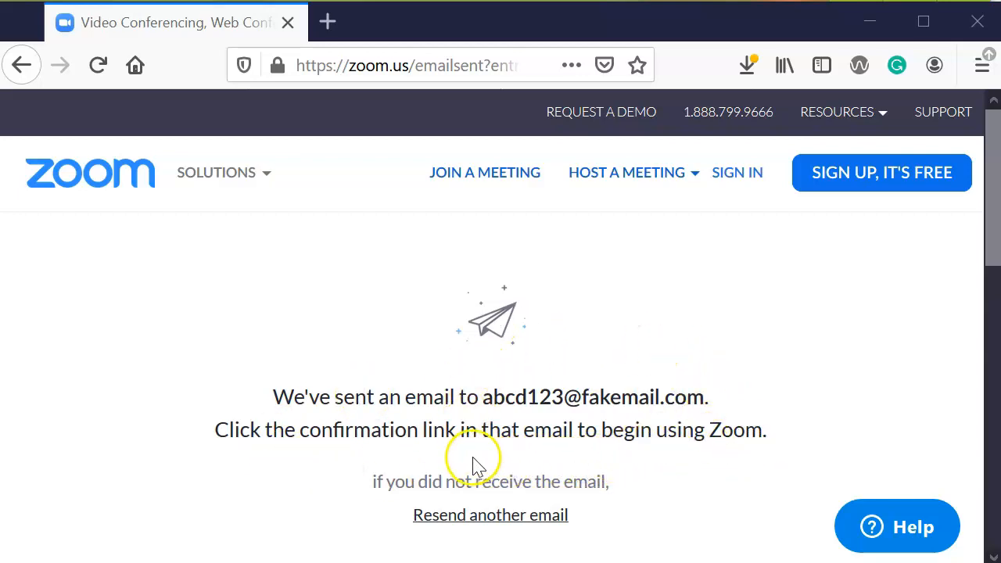
mouse_move(471, 532)
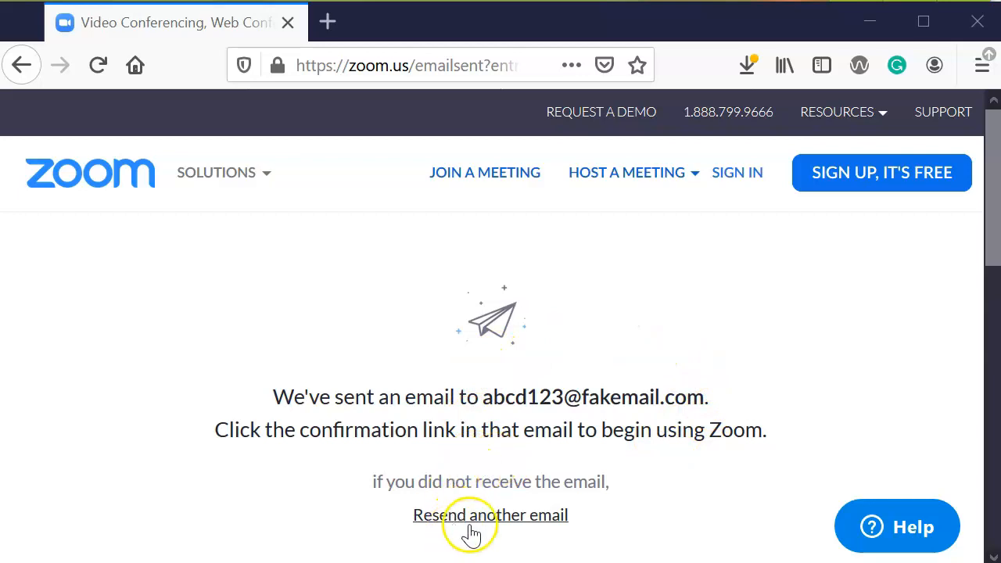
mouse_move(530, 520)
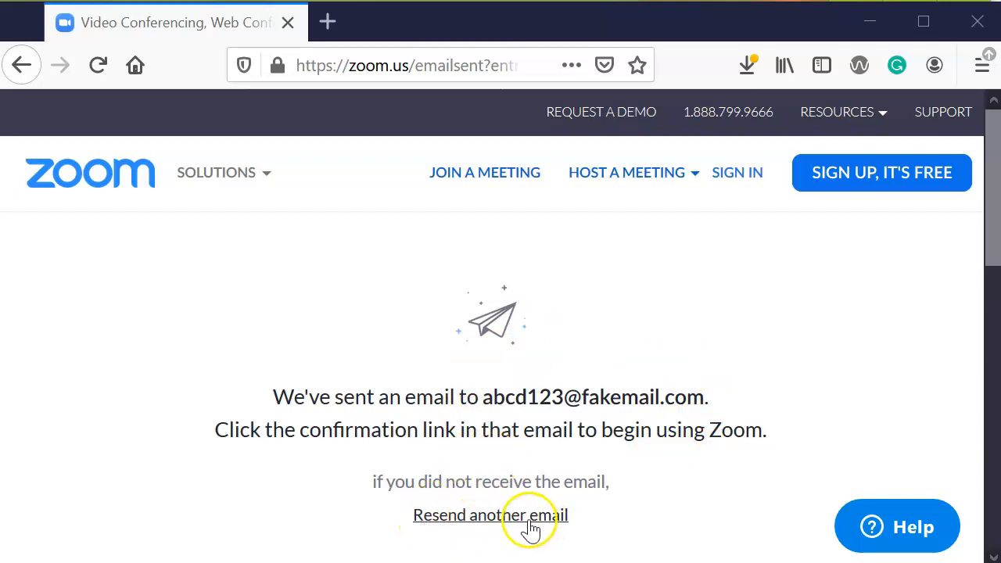
mouse_move(456, 532)
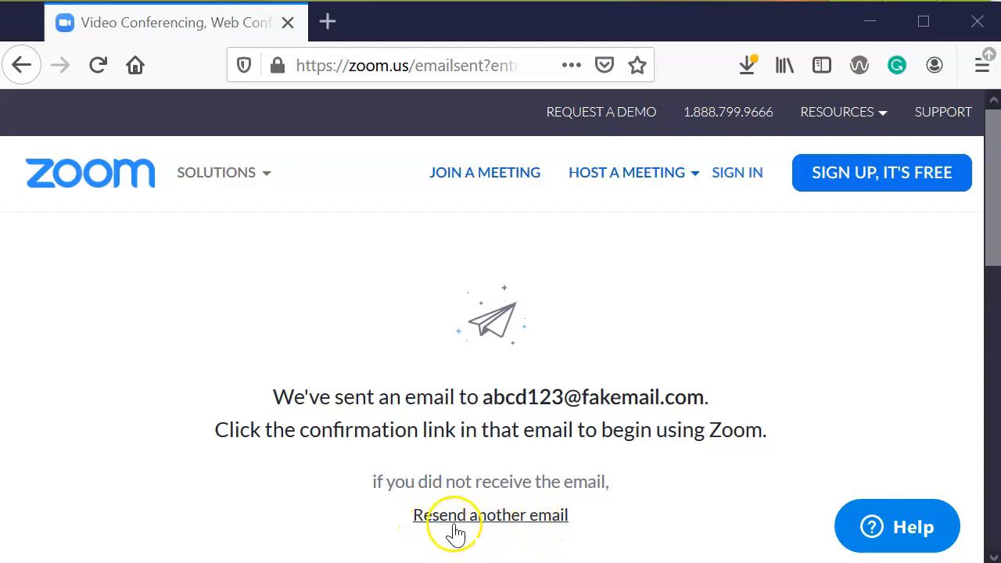
mouse_move(585, 538)
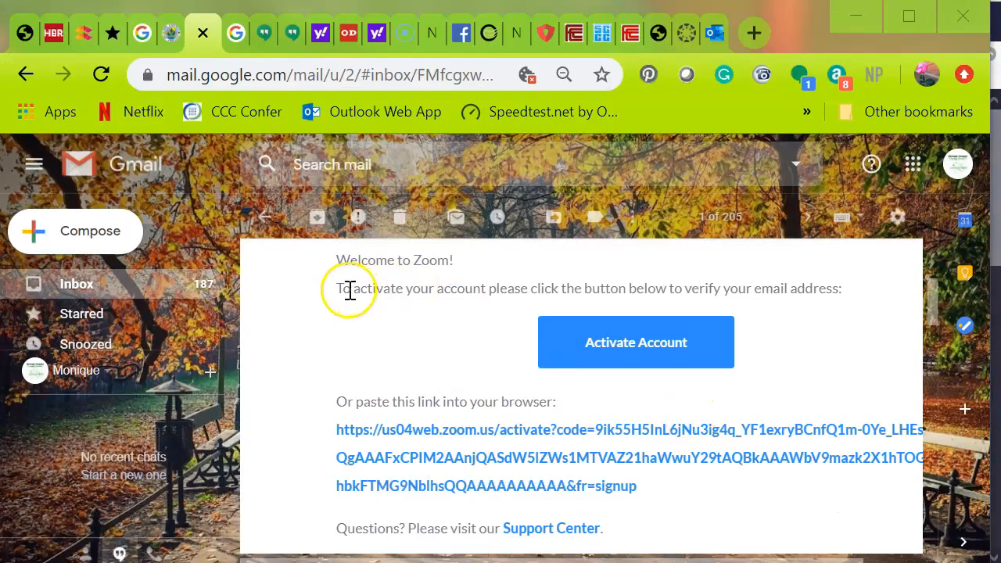
mouse_move(415, 280)
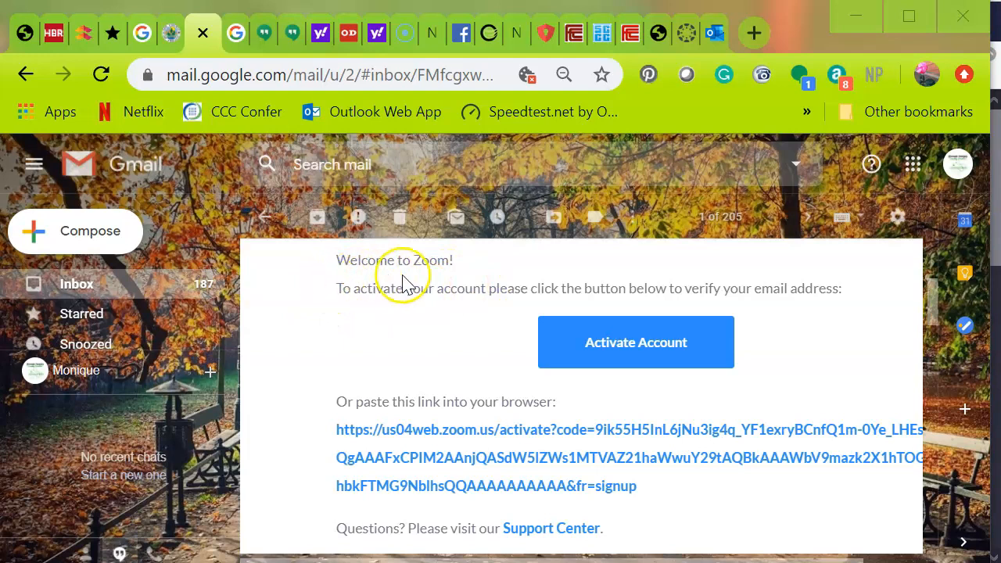
mouse_move(539, 366)
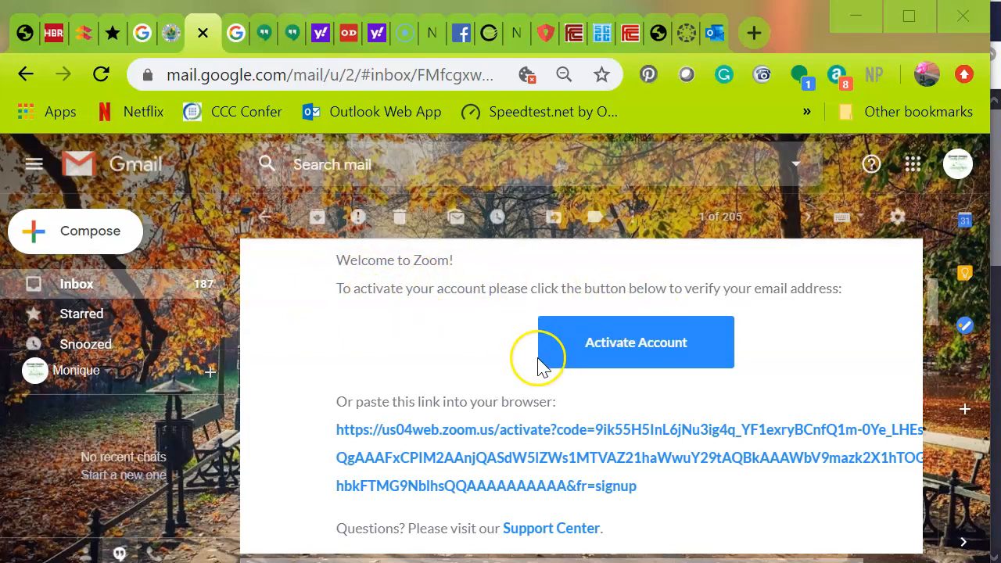
mouse_move(636, 364)
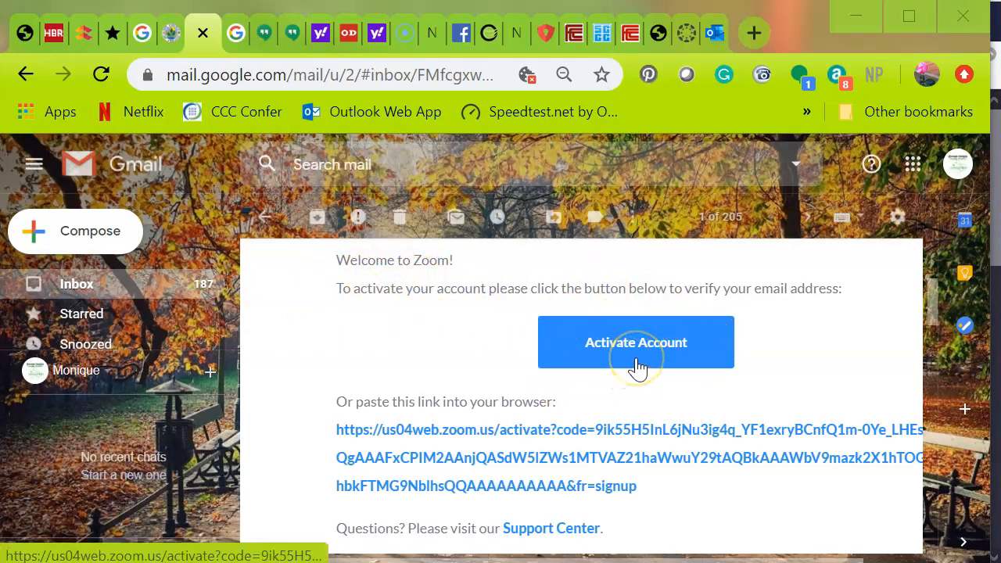
mouse_move(637, 489)
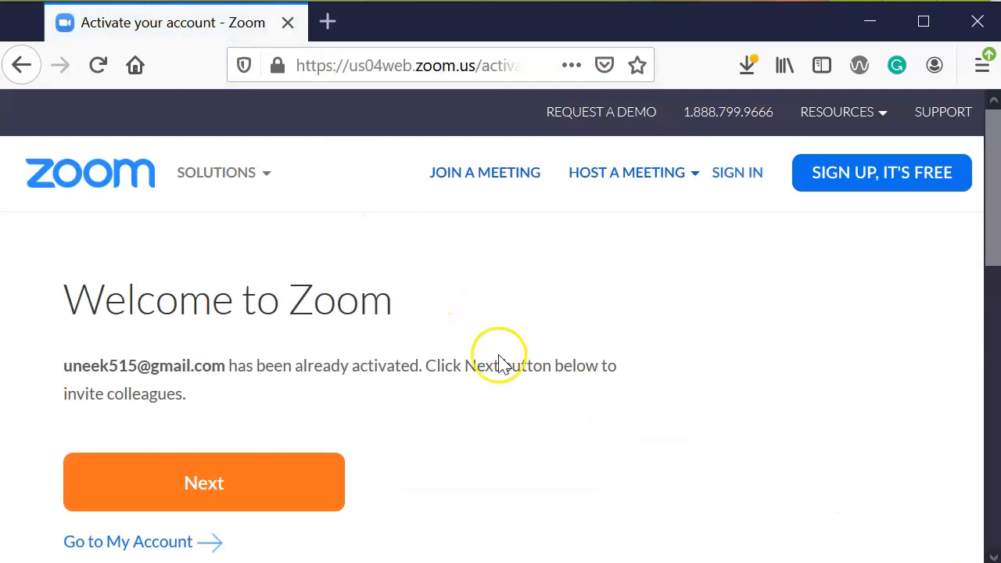
mouse_move(665, 301)
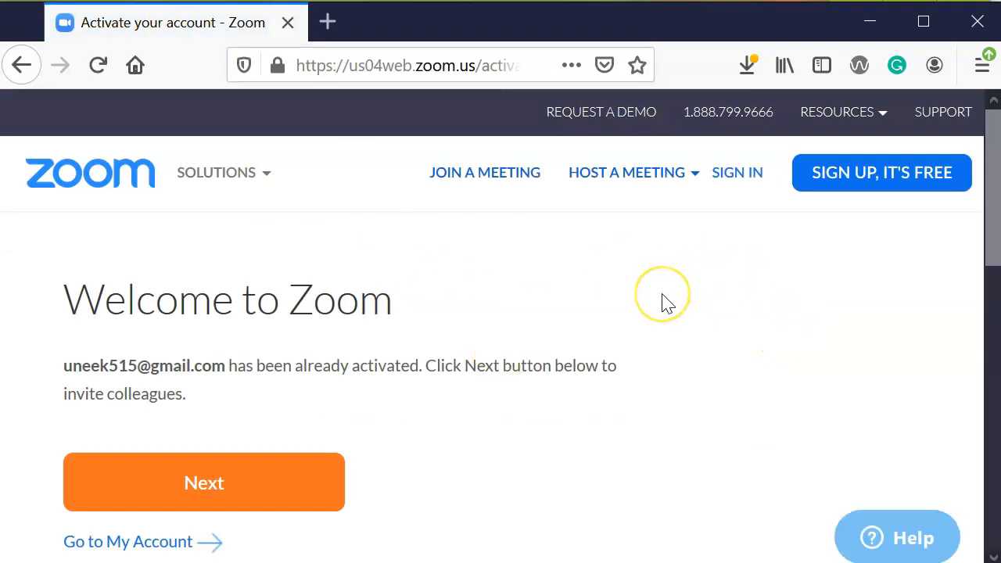
mouse_move(667, 303)
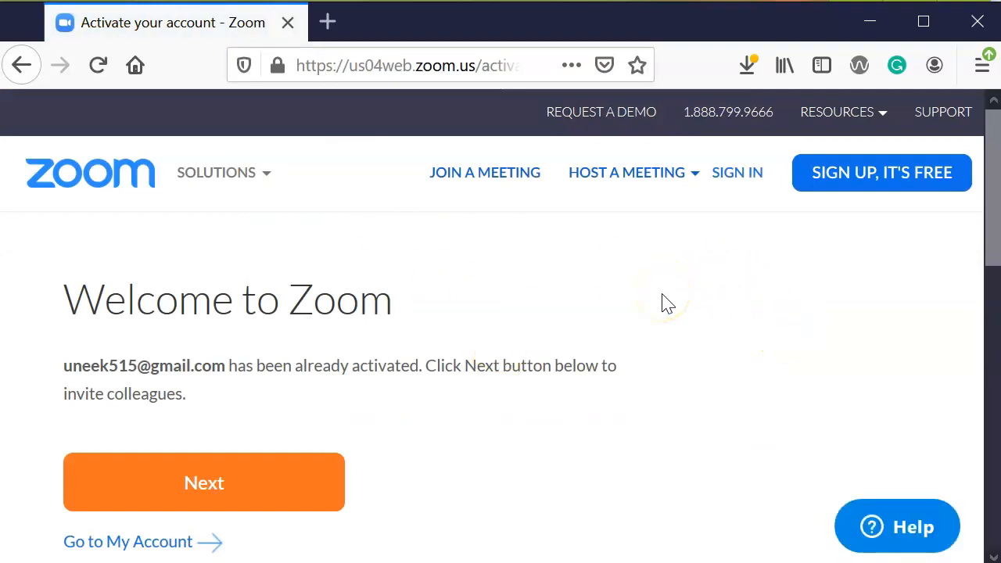
mouse_move(399, 350)
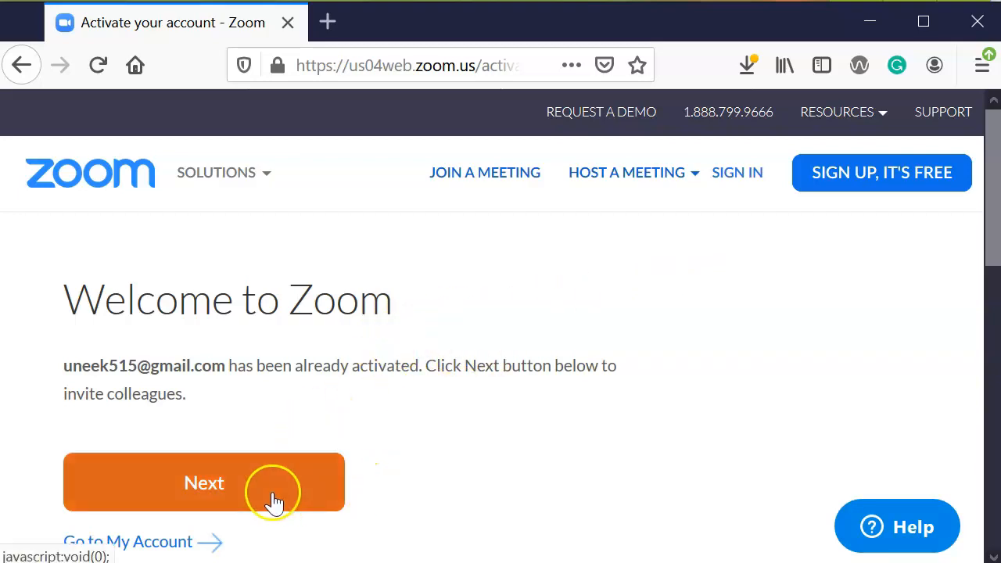
mouse_move(688, 277)
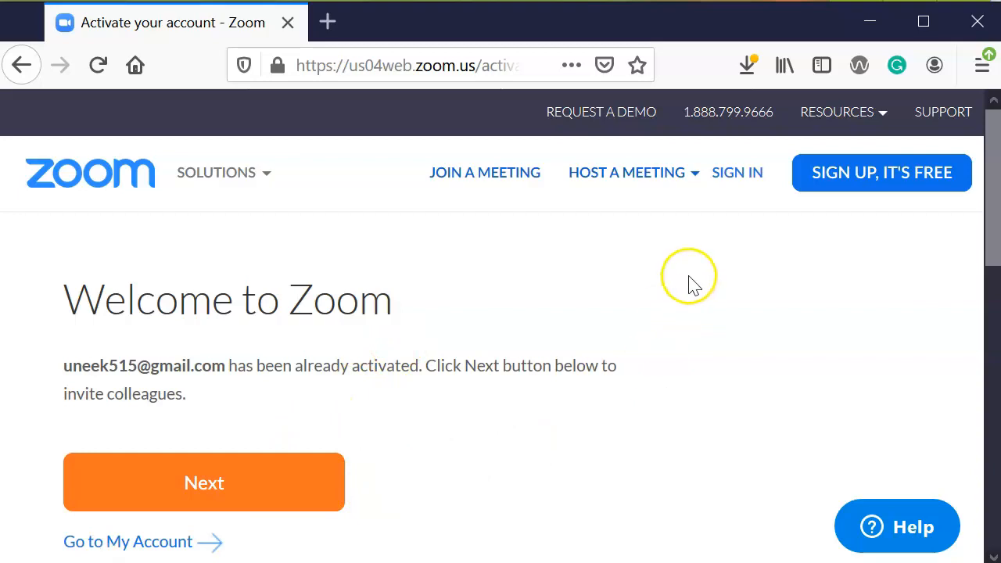
mouse_move(631, 397)
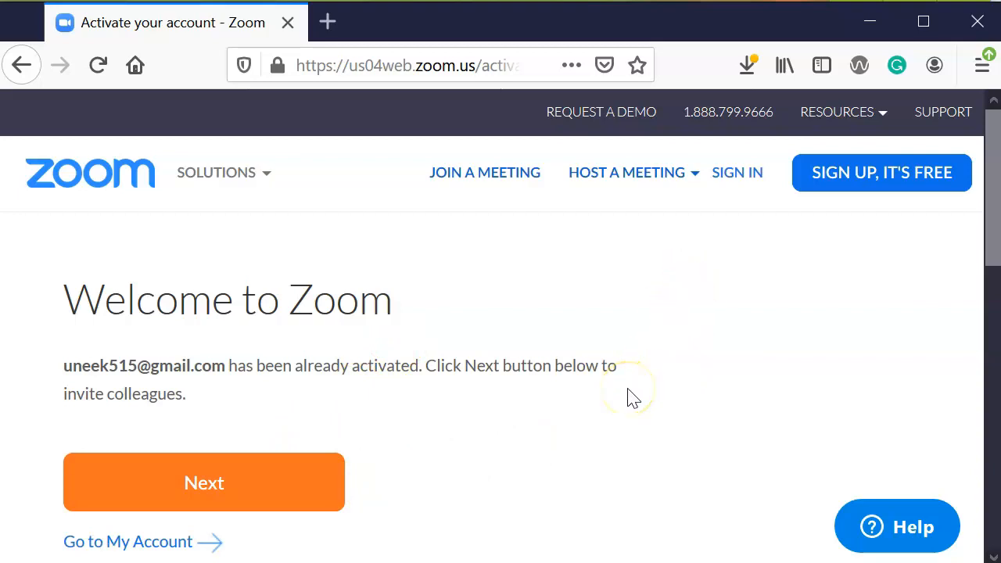
mouse_move(665, 325)
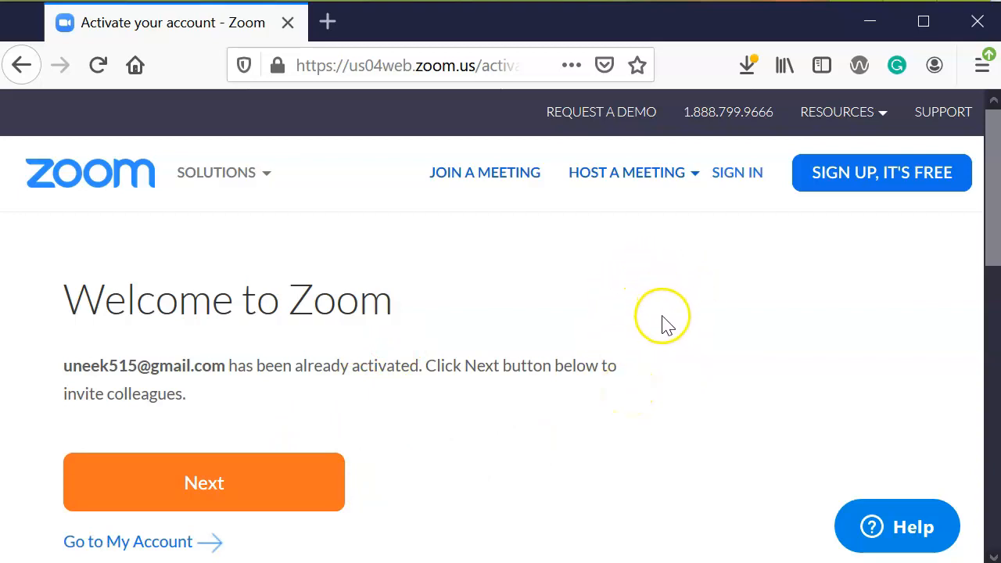
mouse_move(667, 326)
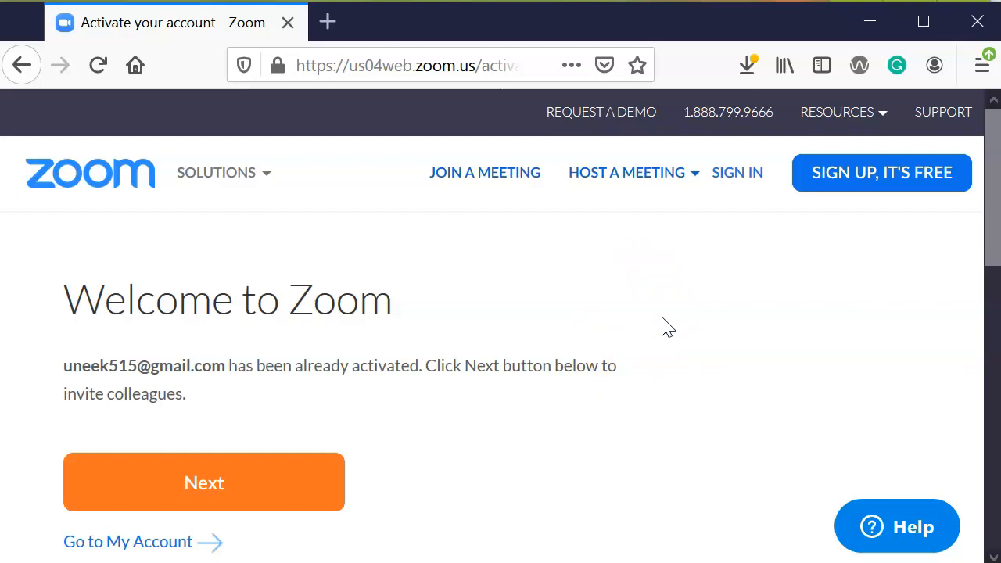